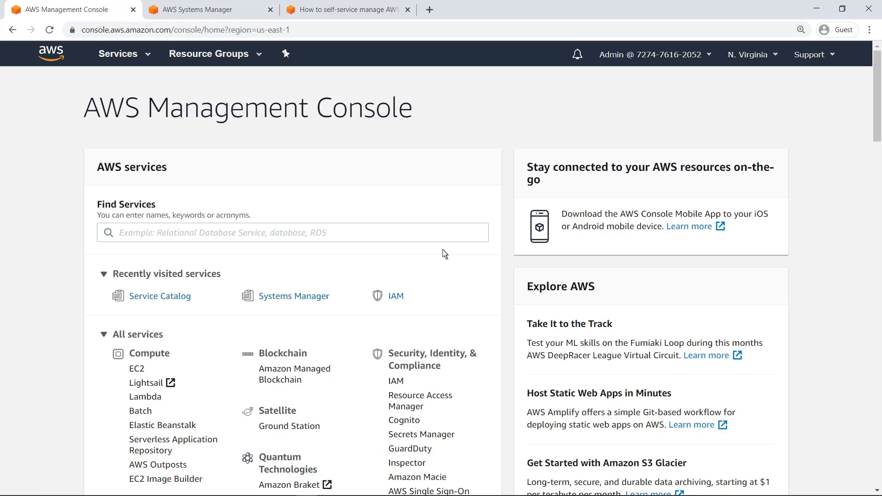
mouse_move(392, 264)
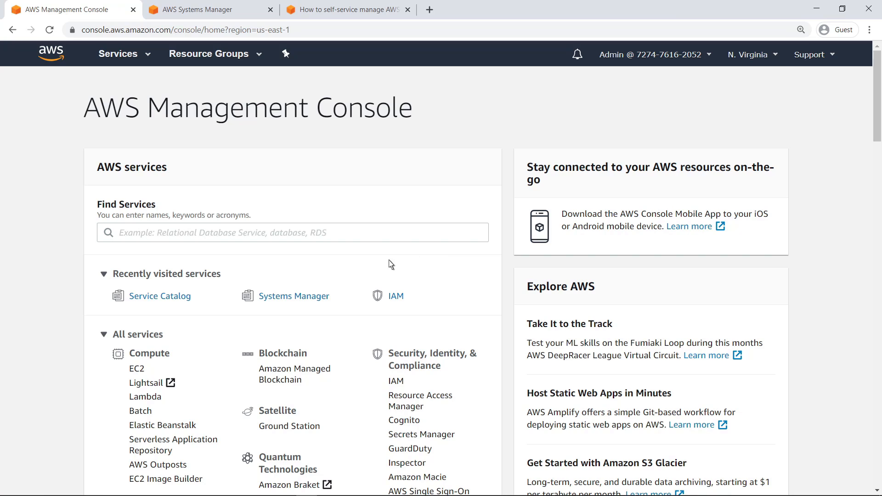
mouse_move(159, 296)
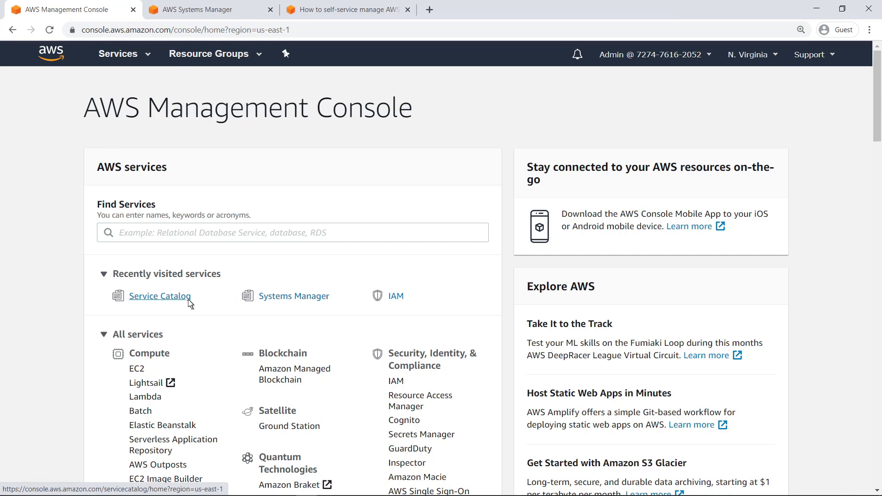
Go into Service Catalog and show its empty Service actions list
click(159, 296)
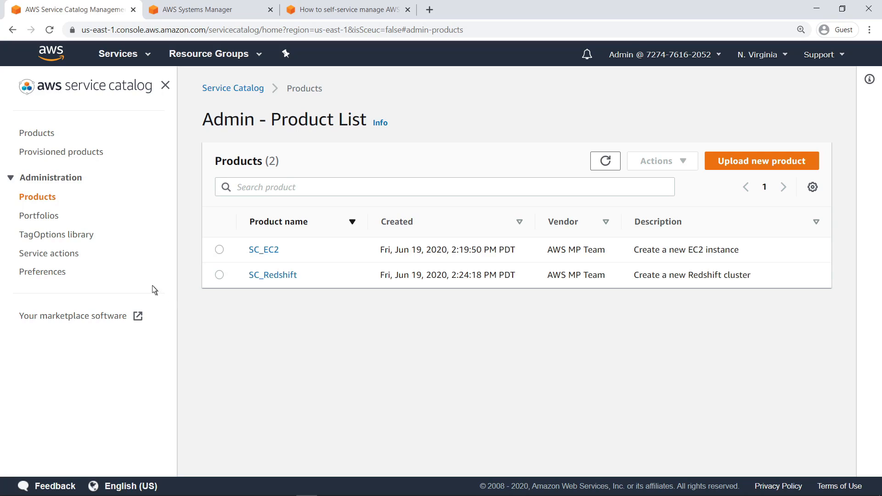
click(50, 254)
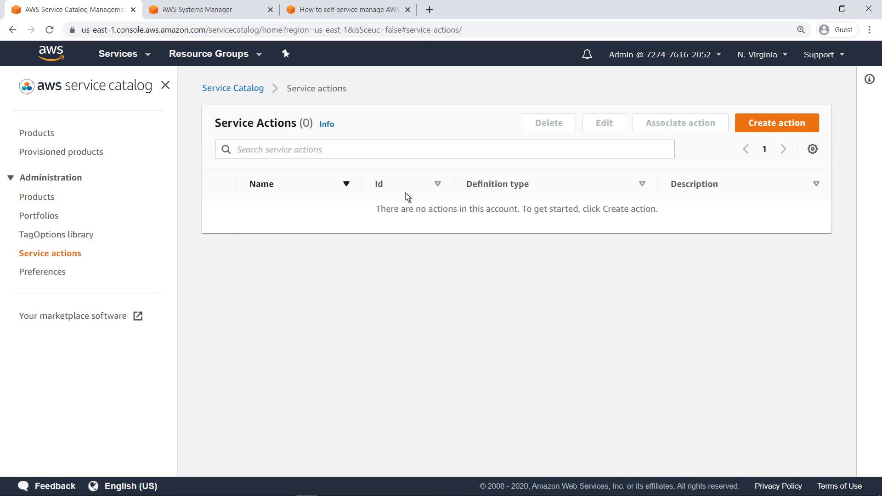
Start a new service action and filter SSM documents to AWS-RestartEC2Instance
click(776, 122)
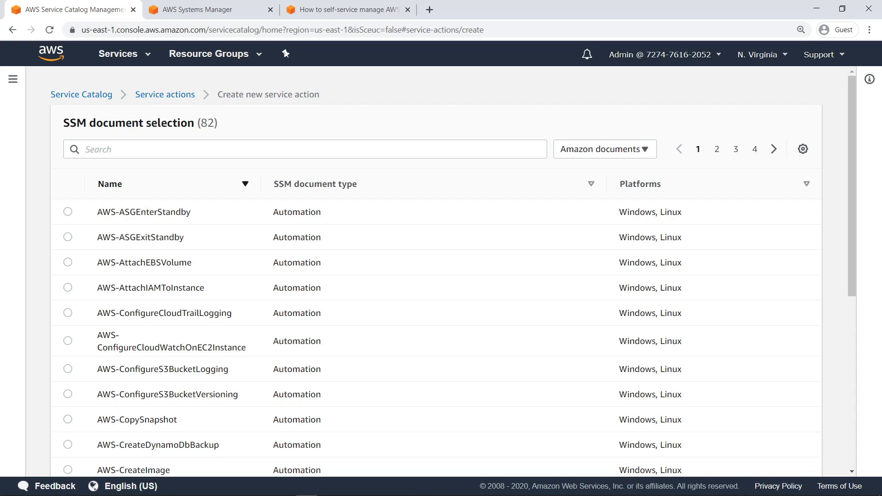
mouse_move(277, 151)
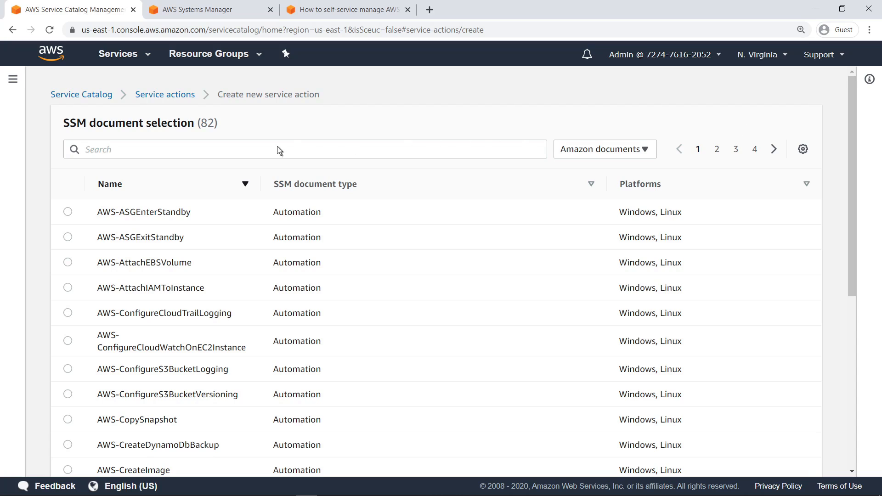
text(AWS-RestartEC2Instance)
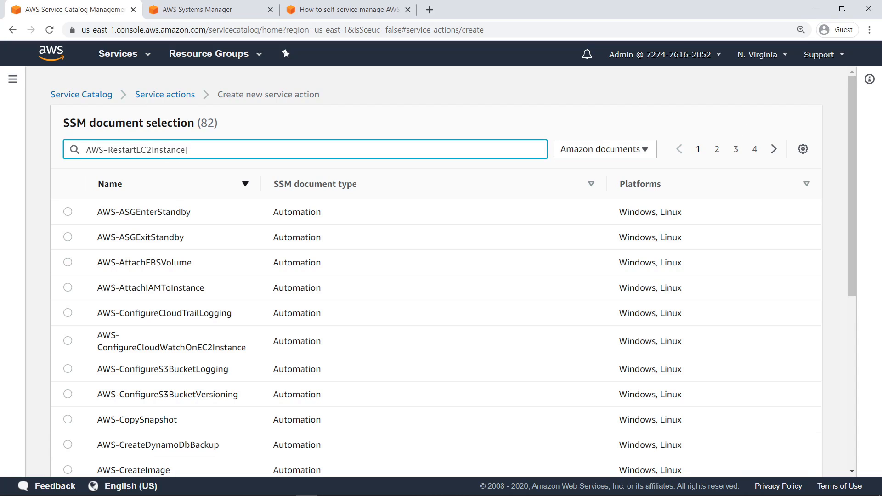
text(AWS-RestartEC2Instance)
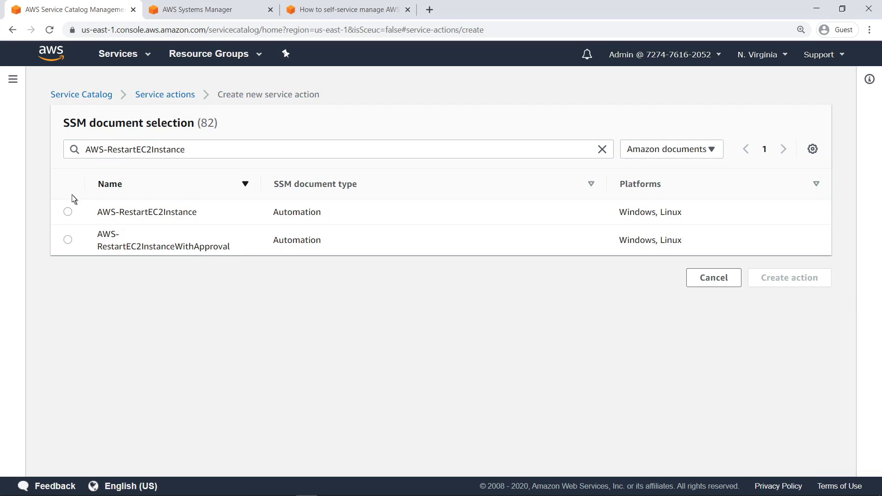
Create the service action from the AWS-RestartEC2Instance document with default details and permissions
click(67, 212)
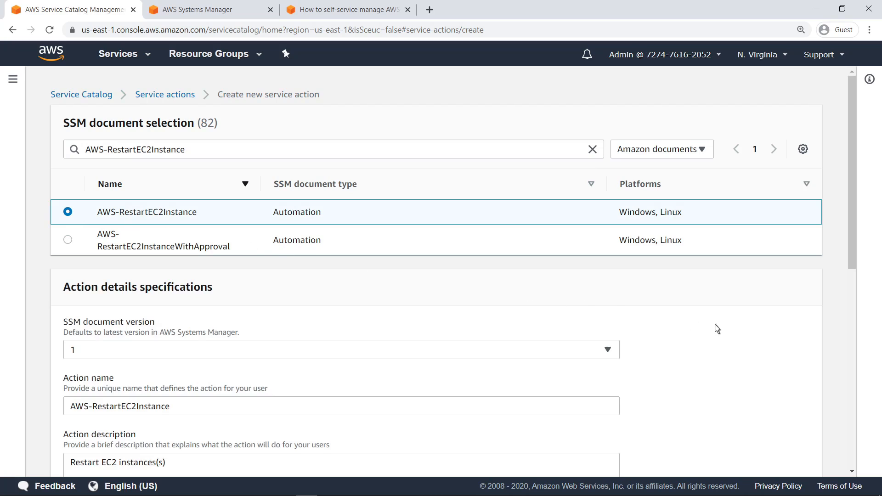
scroll(down, 3)
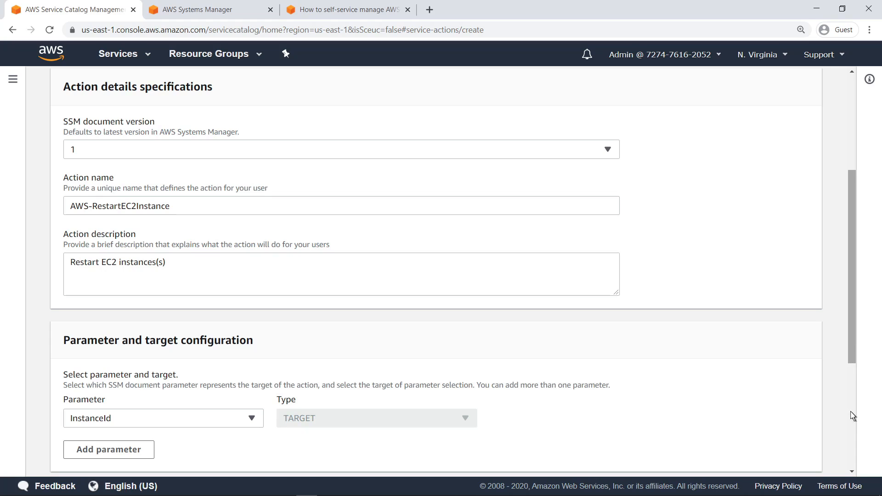
scroll(down, 3)
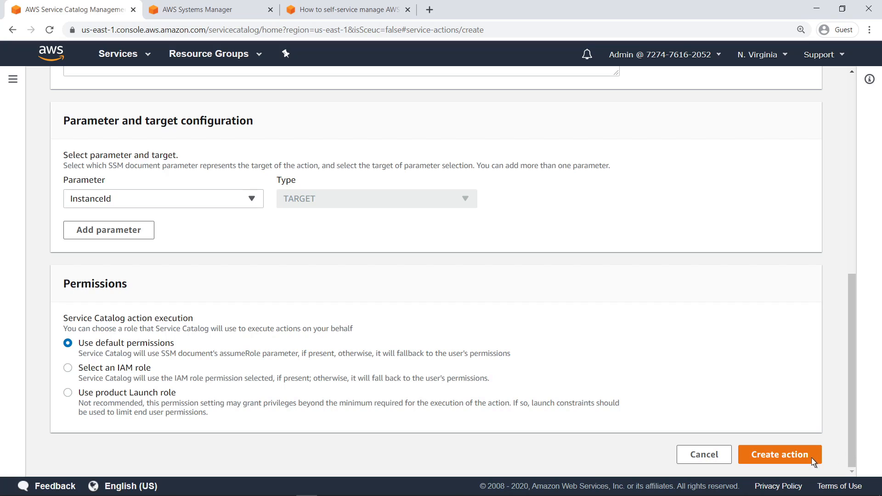
click(779, 455)
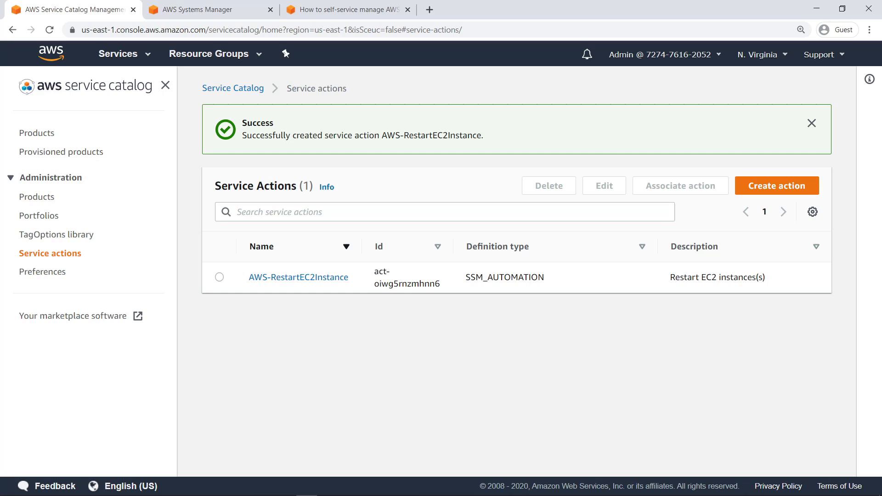
Dismiss the success banner and begin associating the AWS-RestartEC2Instance action with a product
click(812, 122)
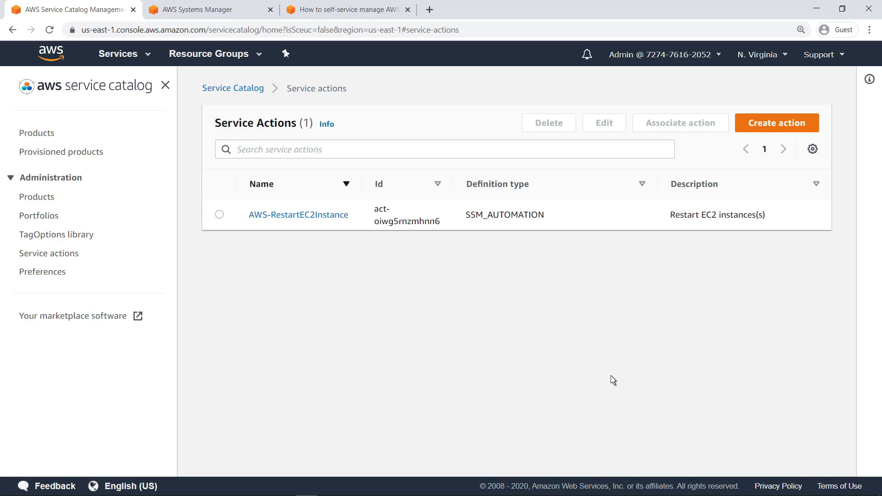
click(219, 214)
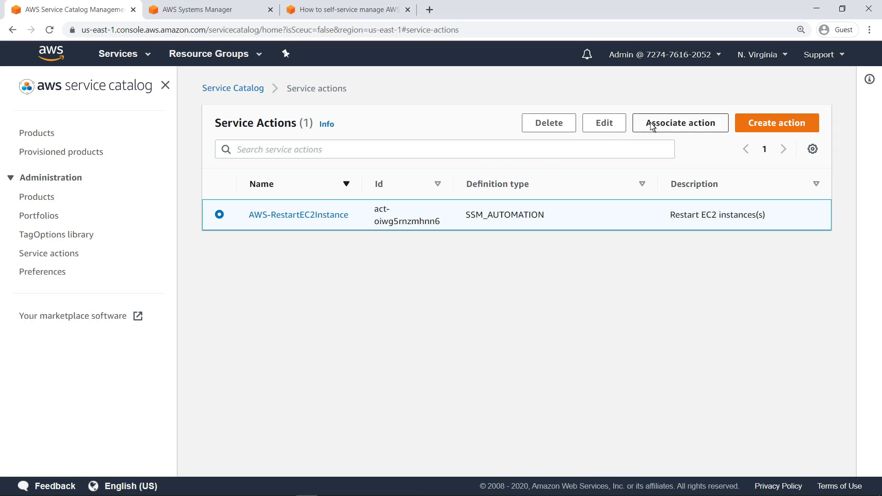
click(681, 122)
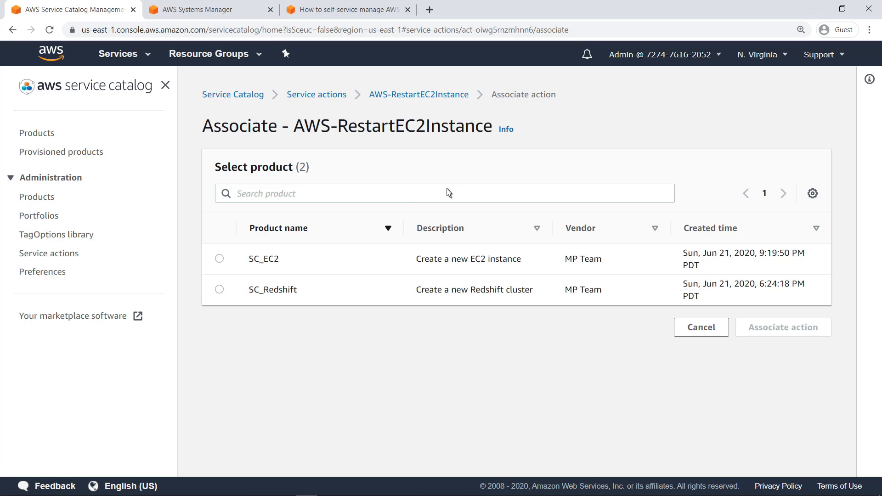
Associate the action with version 1.0 of the SC_EC2 product
click(219, 258)
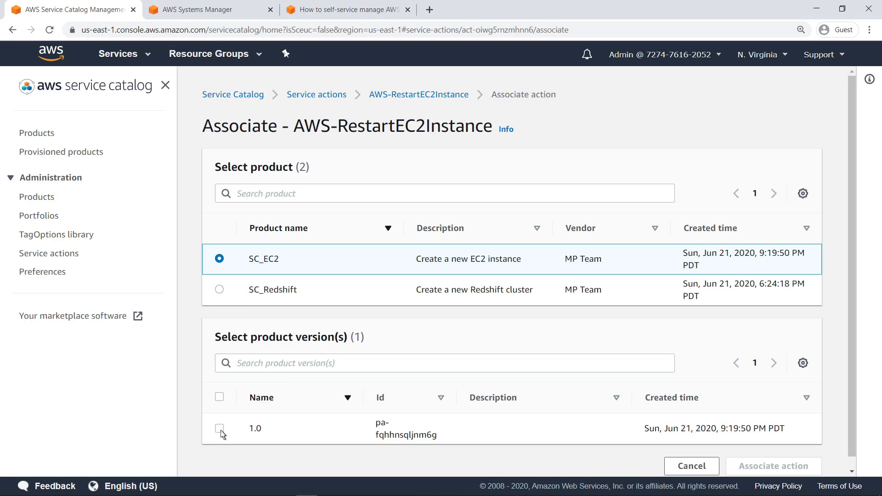
click(219, 428)
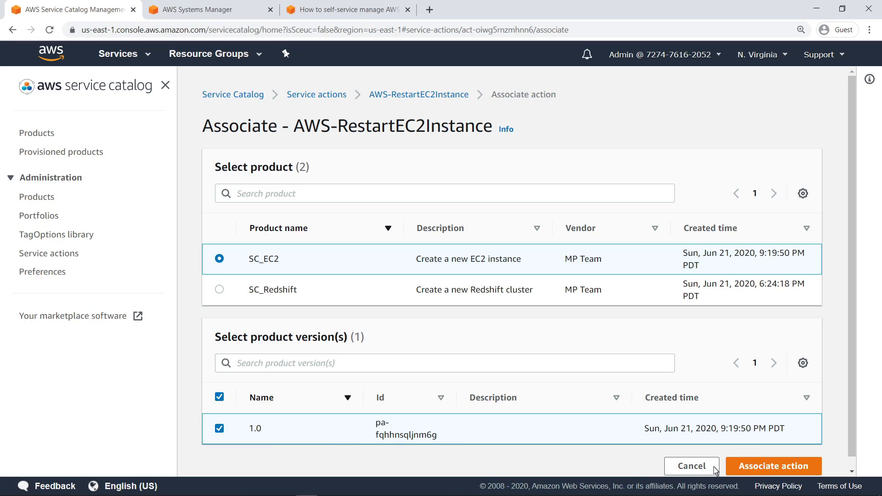
click(773, 466)
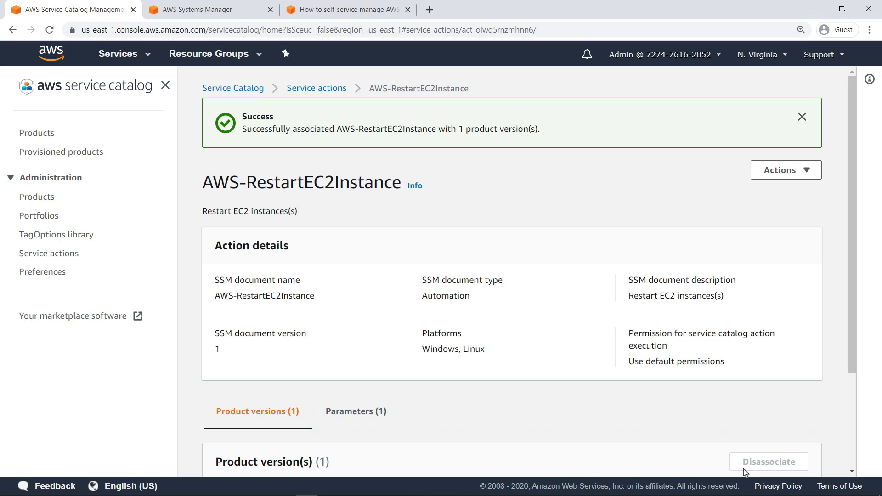
mouse_move(60, 152)
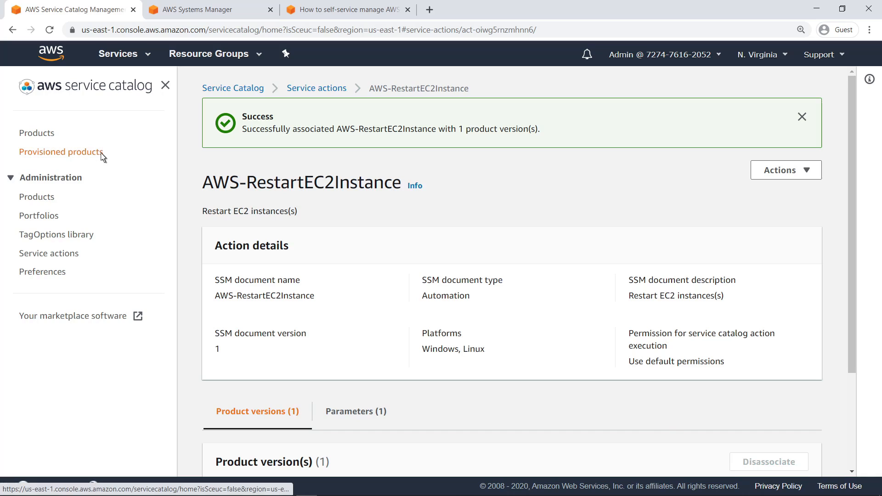
Show provisioned products and view the SC_EC2_Instance product's details
click(59, 152)
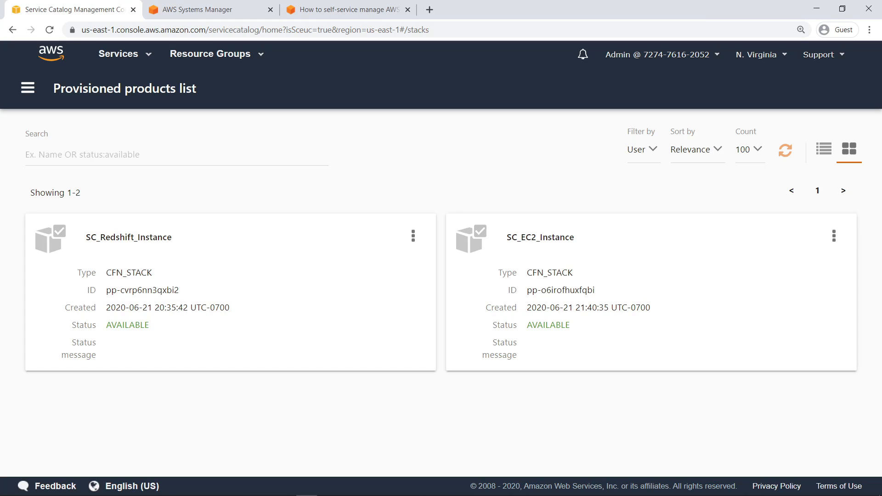
mouse_move(222, 182)
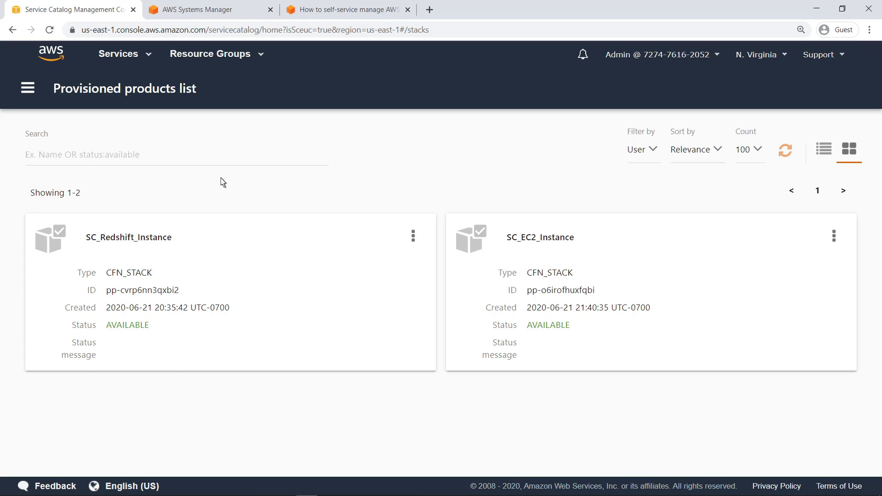
mouse_move(539, 237)
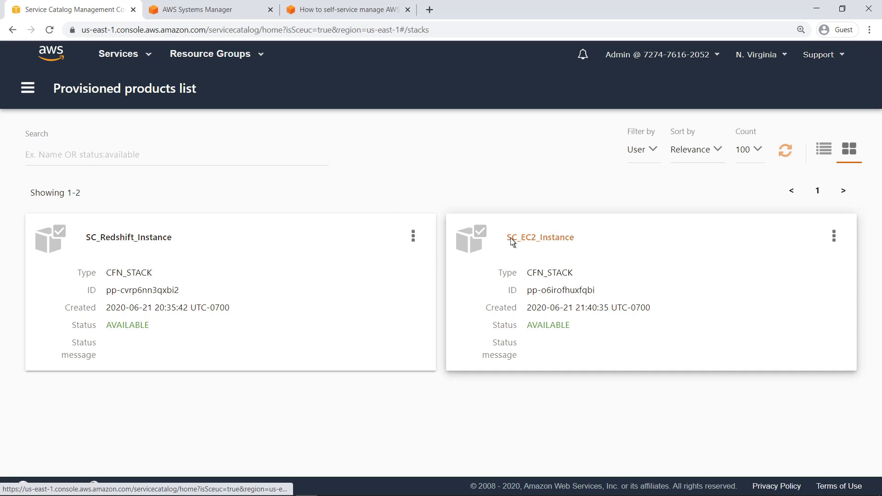
click(539, 237)
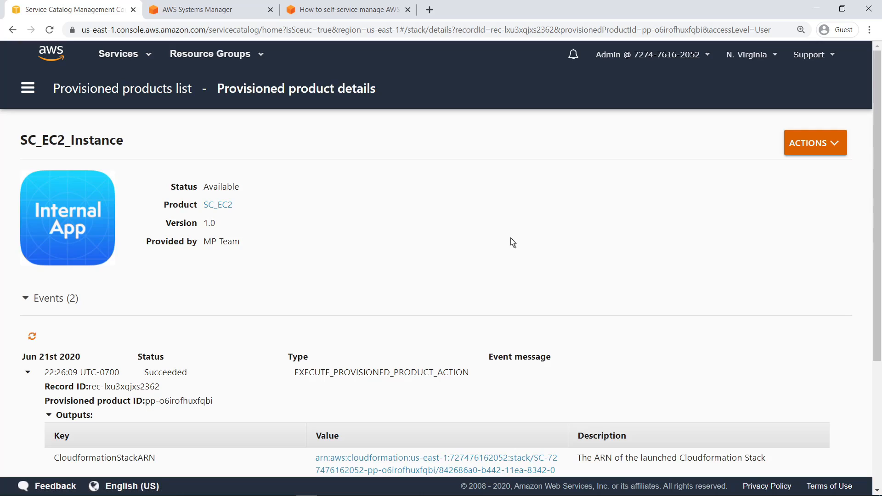
mouse_move(815, 143)
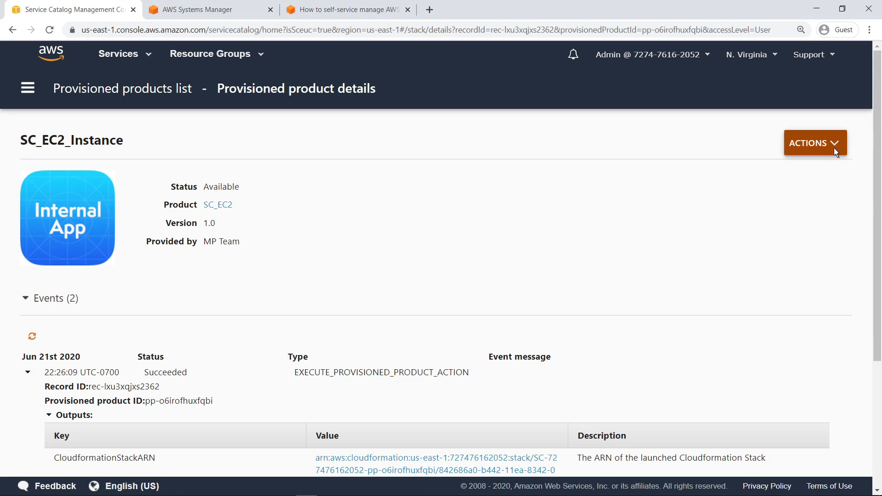
Run the AWS-RestartEC2Instance action on SC_EC2_Instance, adding a third succeeded event
click(814, 143)
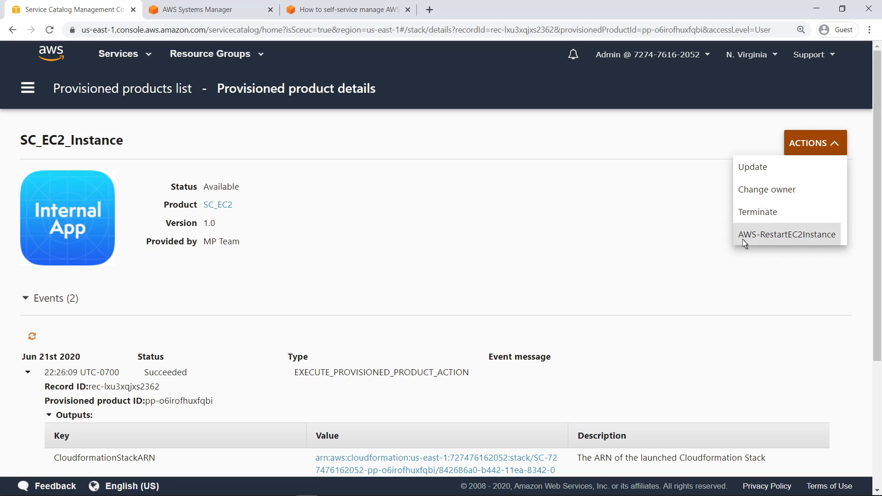
click(787, 235)
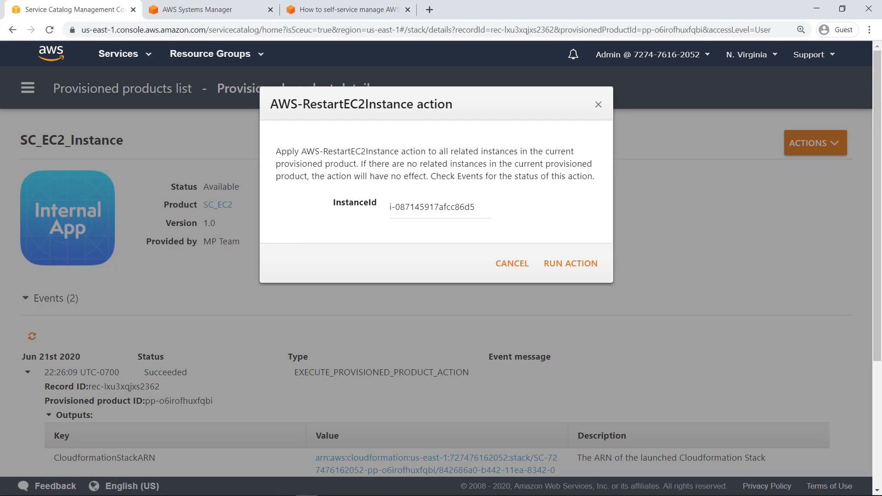
mouse_move(570, 264)
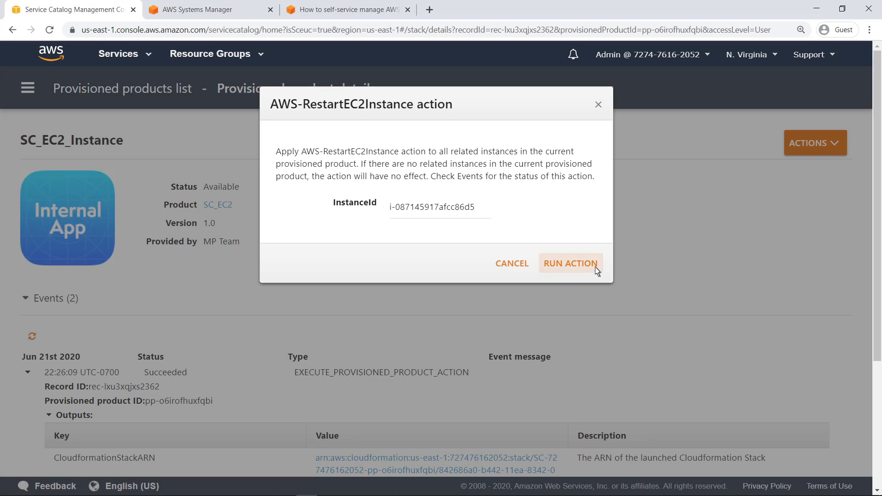
click(570, 263)
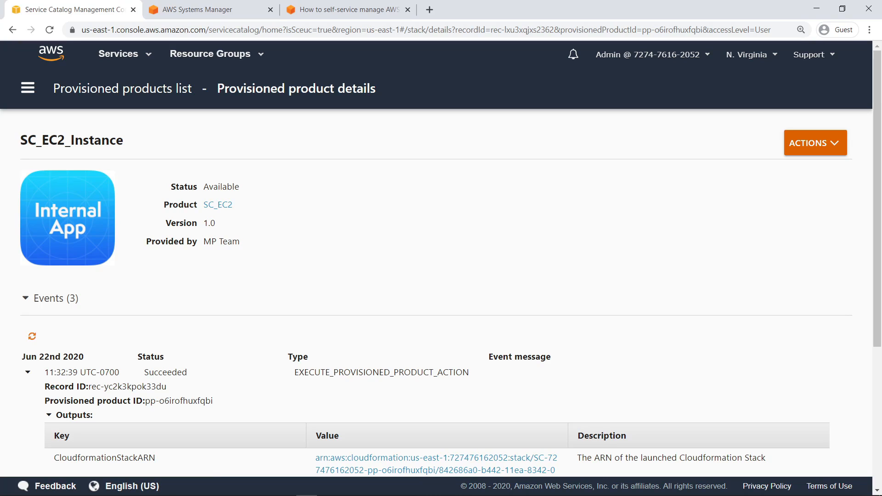
mouse_move(597, 272)
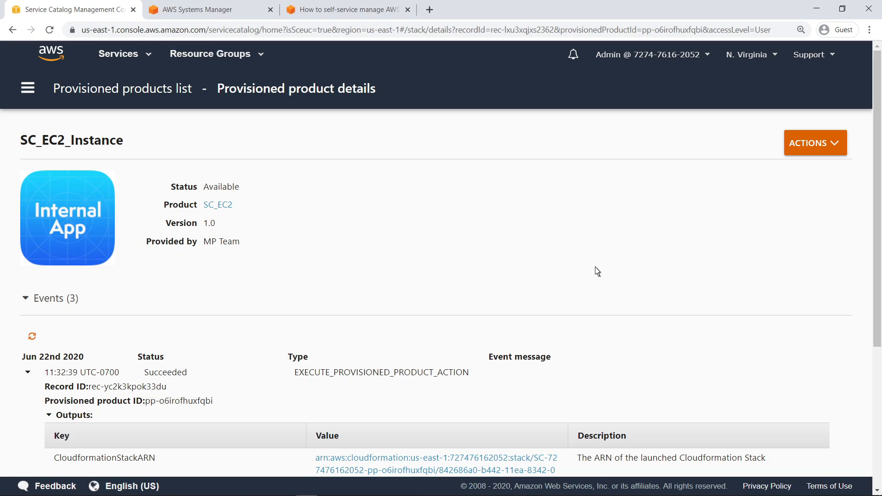
mouse_move(578, 257)
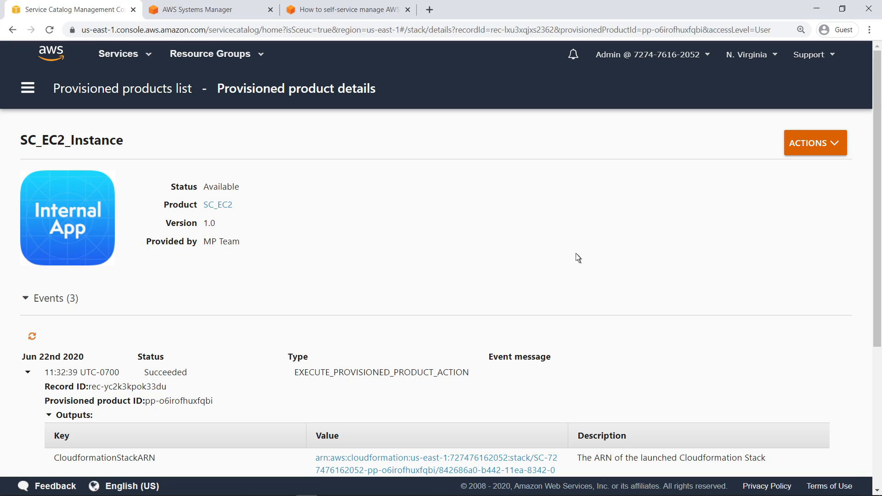
mouse_move(211, 9)
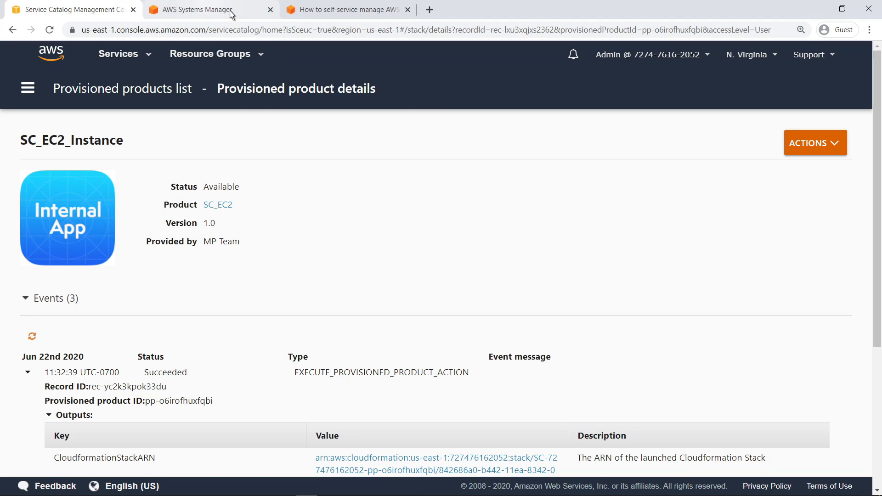
Switch to Systems Manager and list its Amazon-owned documents
click(191, 9)
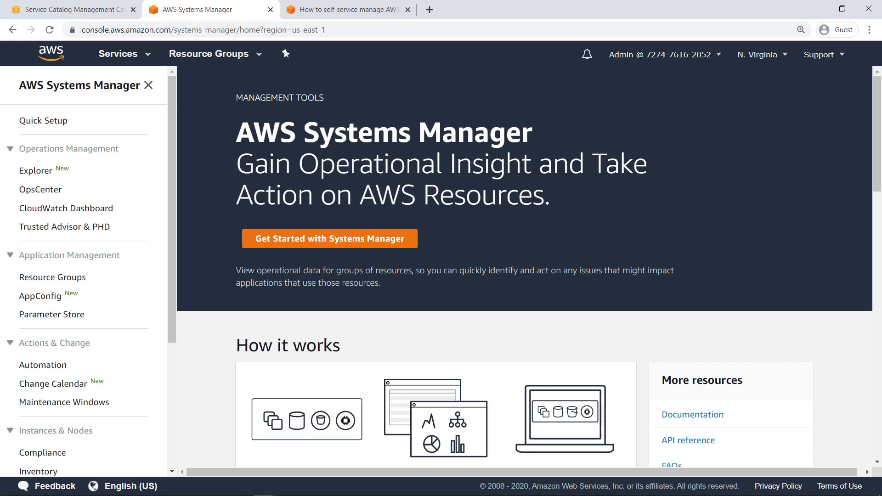
mouse_move(197, 286)
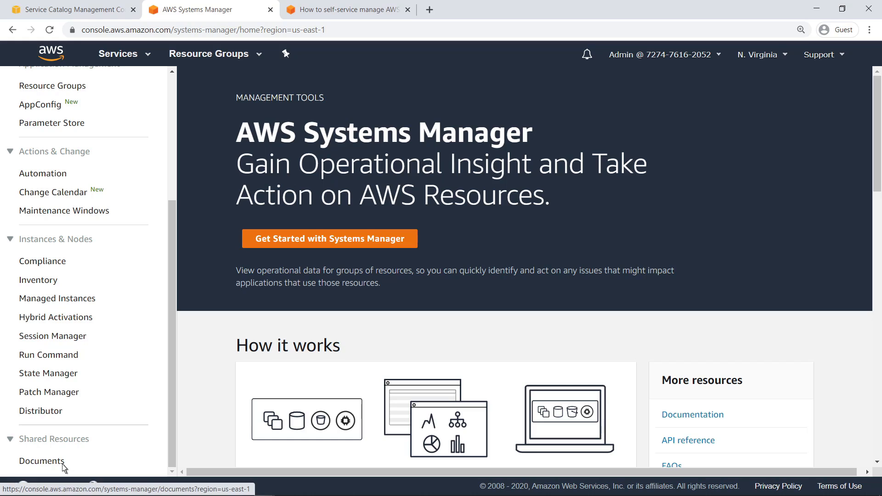
click(42, 461)
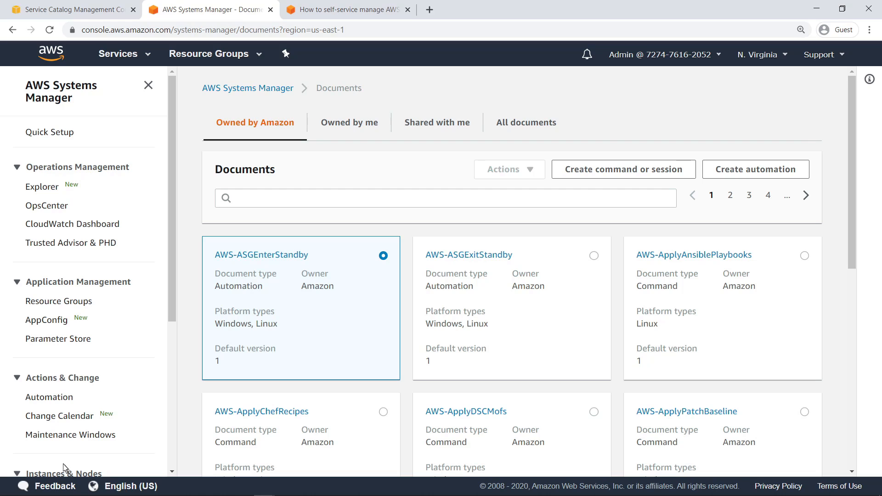
mouse_move(283, 369)
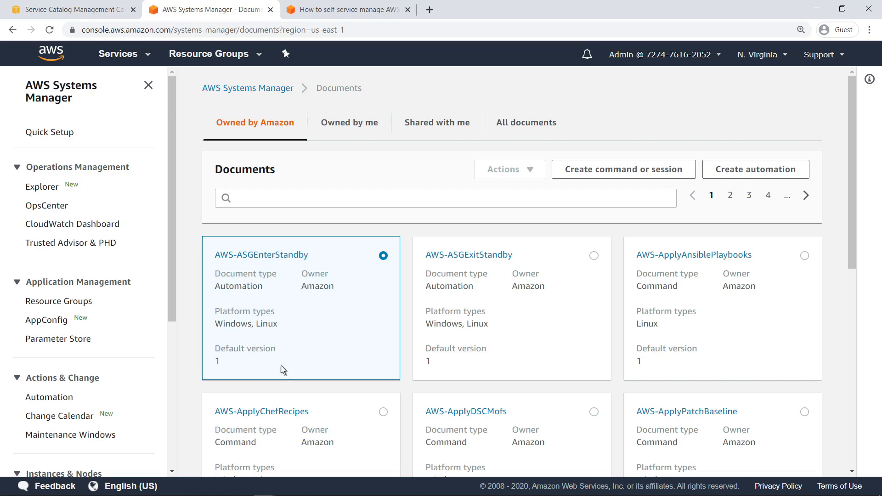
Start an automation document named SCSnapshotStop targeting /AWS::Redshift::Cluster
click(756, 169)
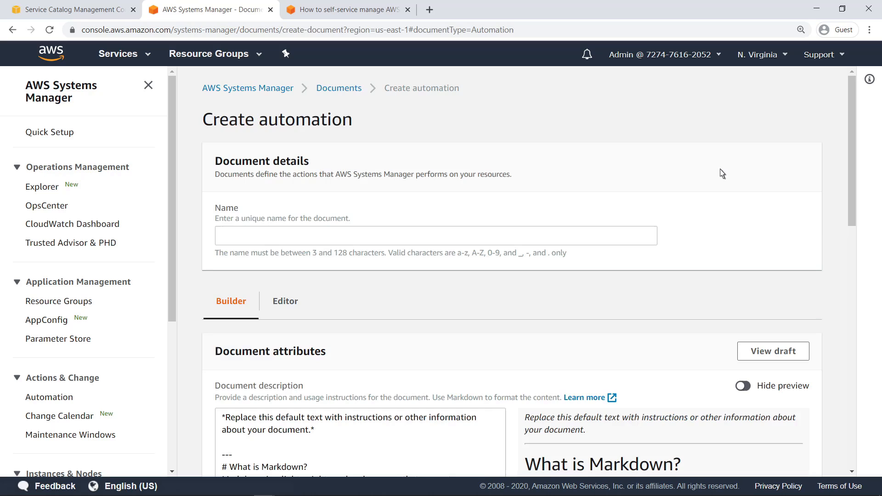
text(SCSnapshotStop)
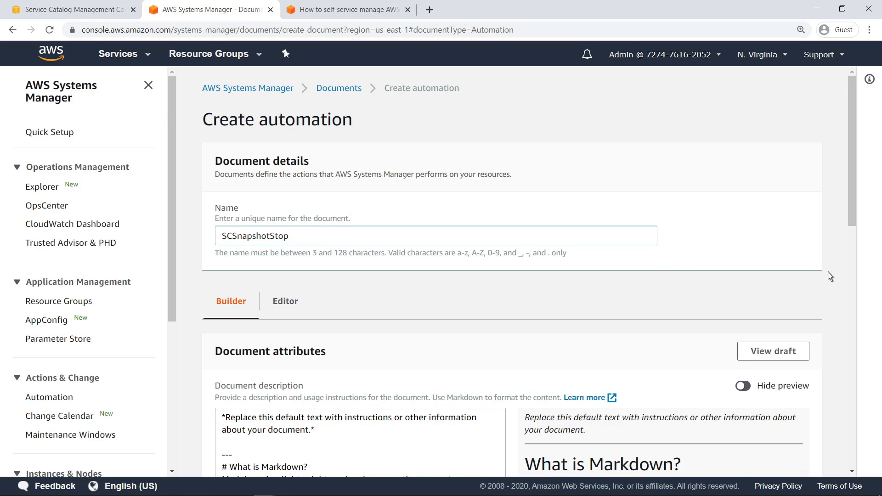
scroll(down, 3)
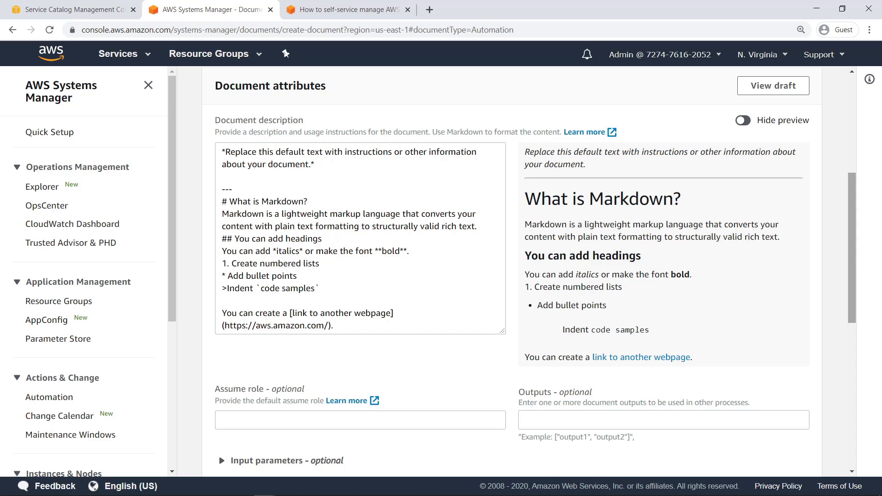
mouse_move(854, 448)
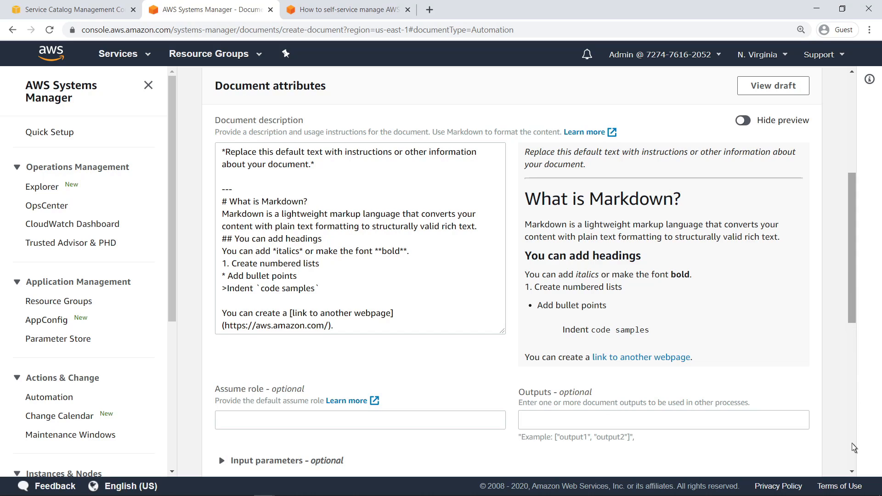
scroll(down, 3)
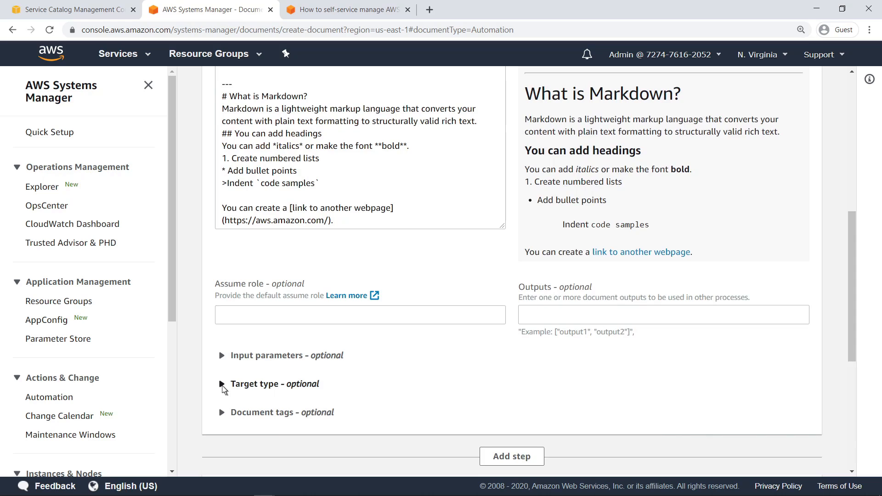
click(221, 384)
text(/AWS::Redshift::Cluster)
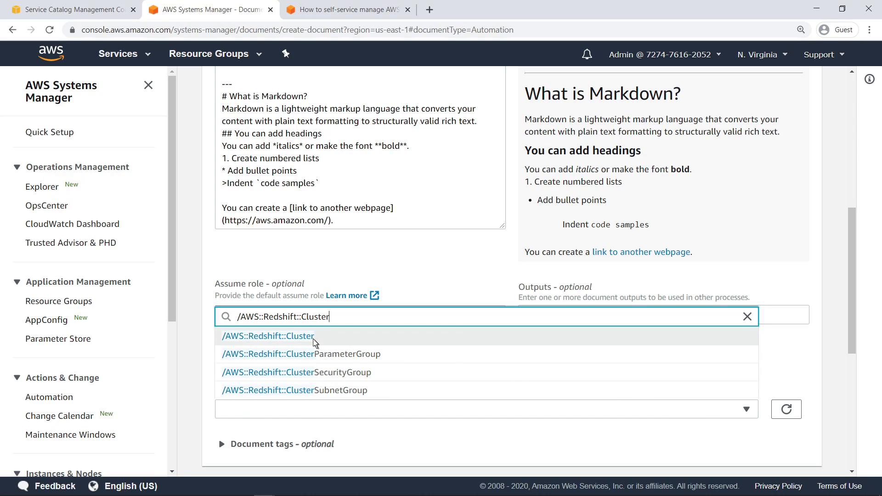
click(267, 337)
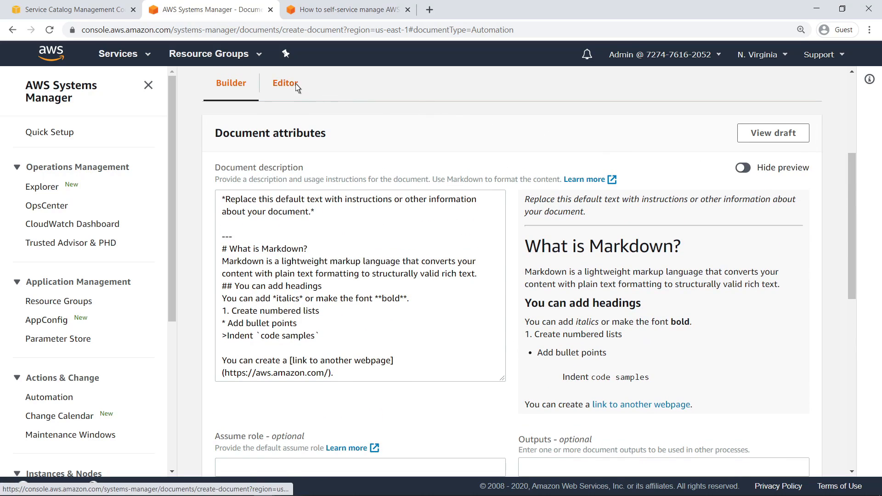
Switch to the code editor and enter the Redshift manual snapshot JSON as document content
click(285, 83)
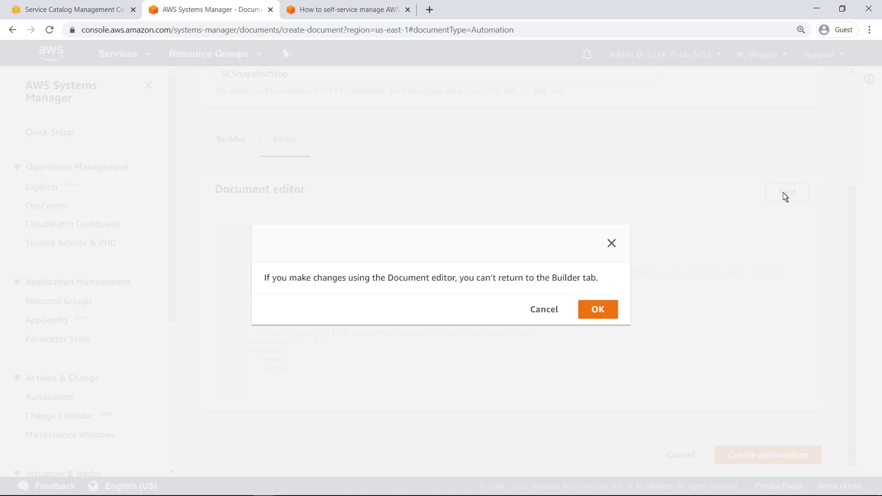
click(597, 310)
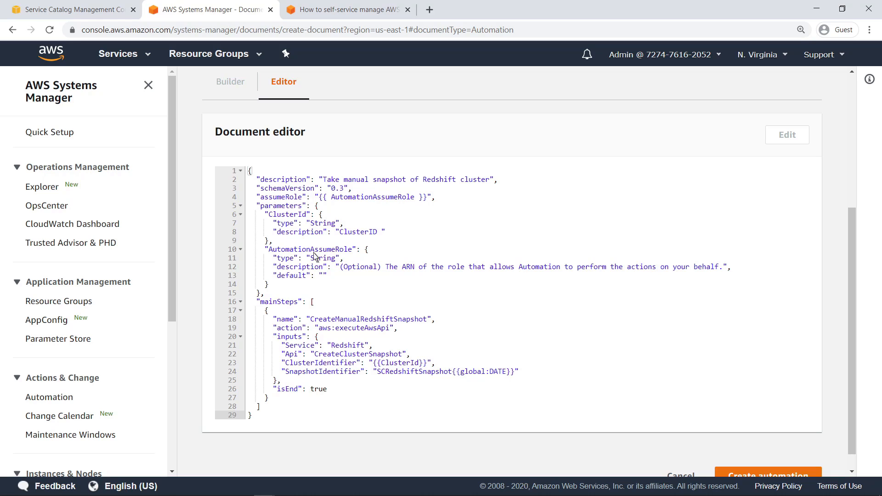
scroll(down, 3)
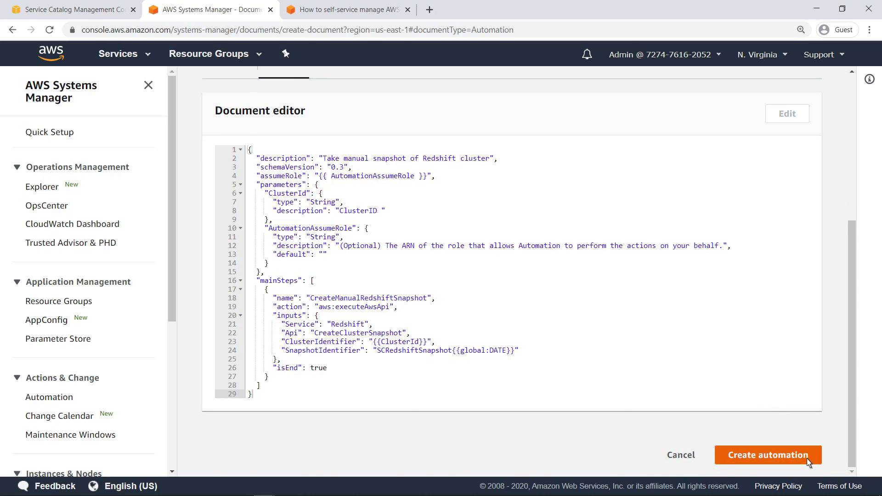
Create the SCSnapshotStop automation and view its CreateManualRedshiftSnapshot step inputs
click(766, 455)
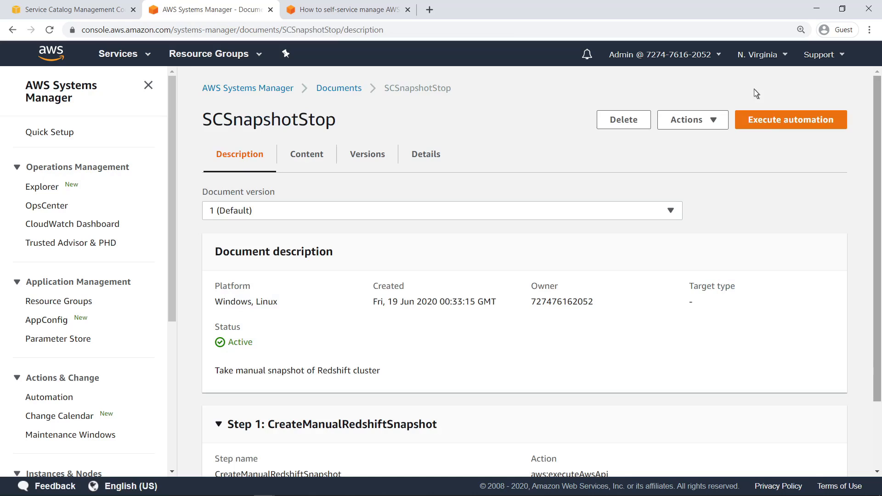
scroll(down, 3)
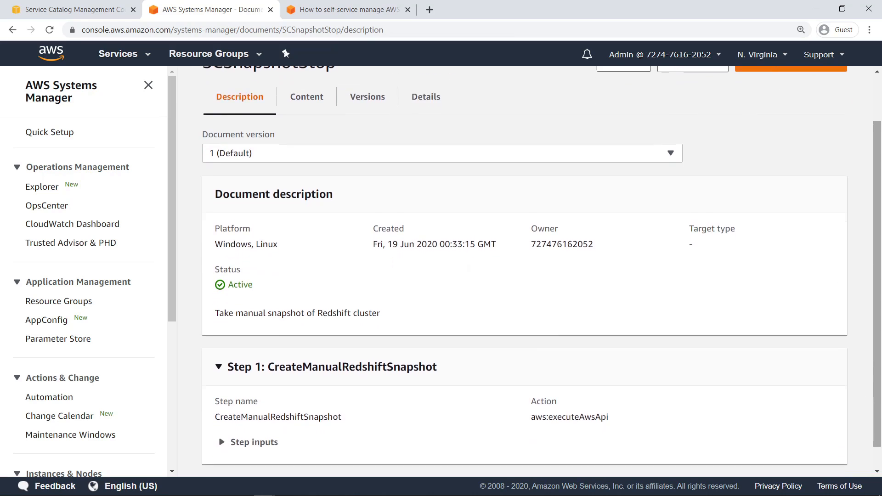
scroll(down, 3)
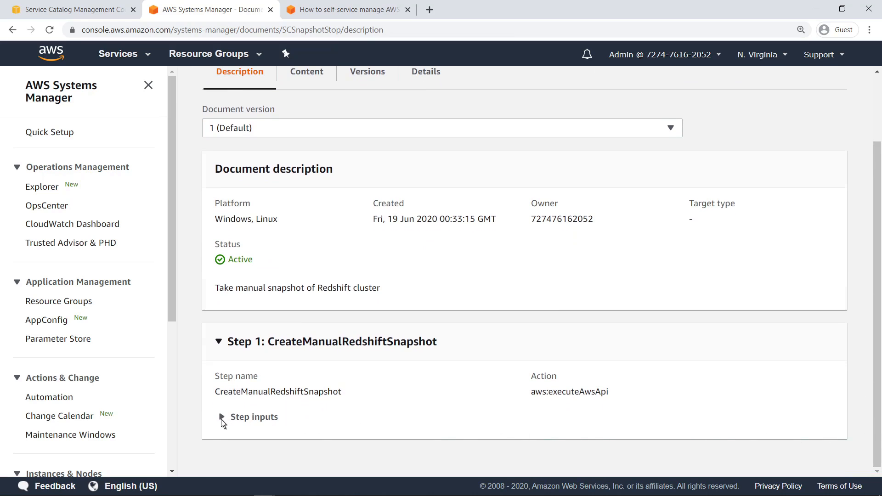
click(247, 417)
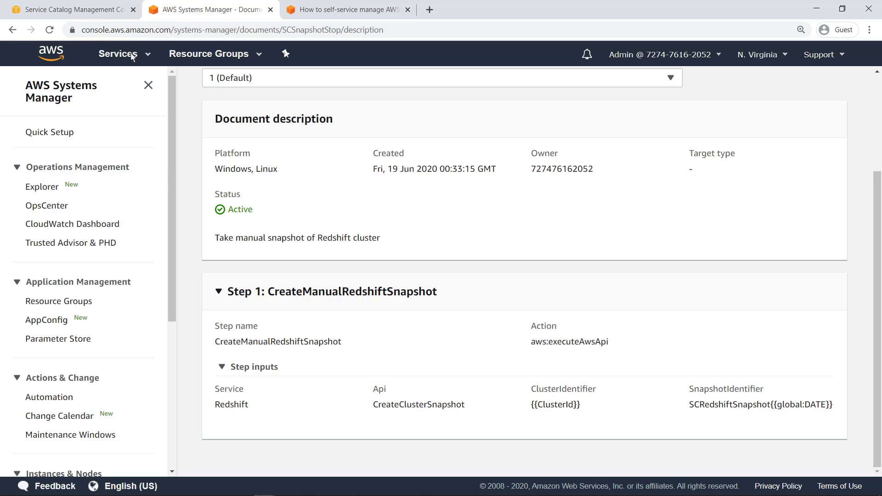
Begin a new service action from the Service actions page and filter its SSM documents to Custom documents
click(67, 9)
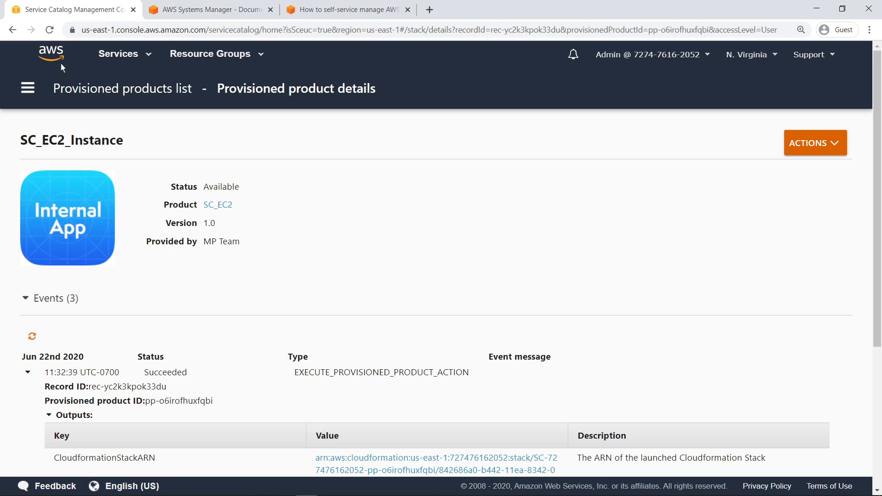
click(27, 89)
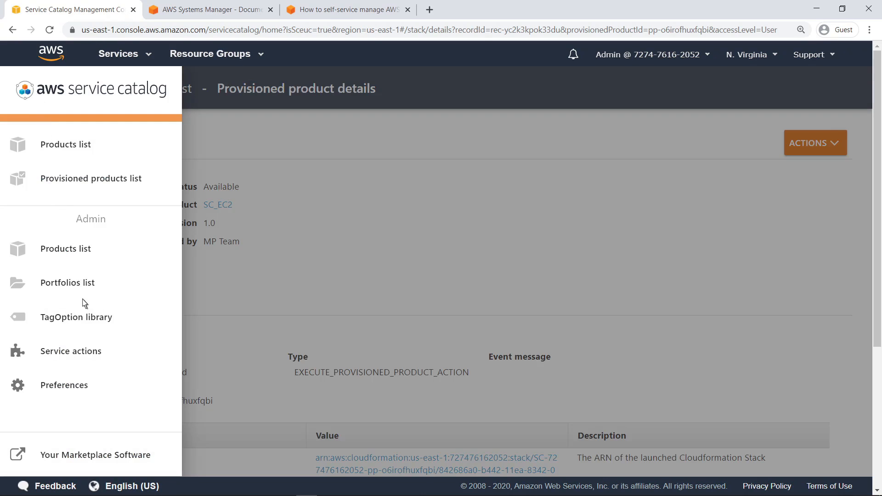
click(71, 351)
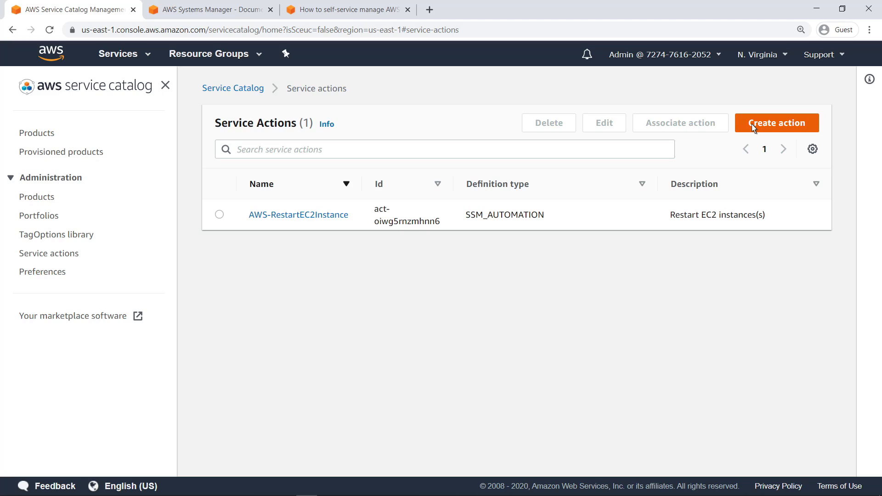
click(775, 123)
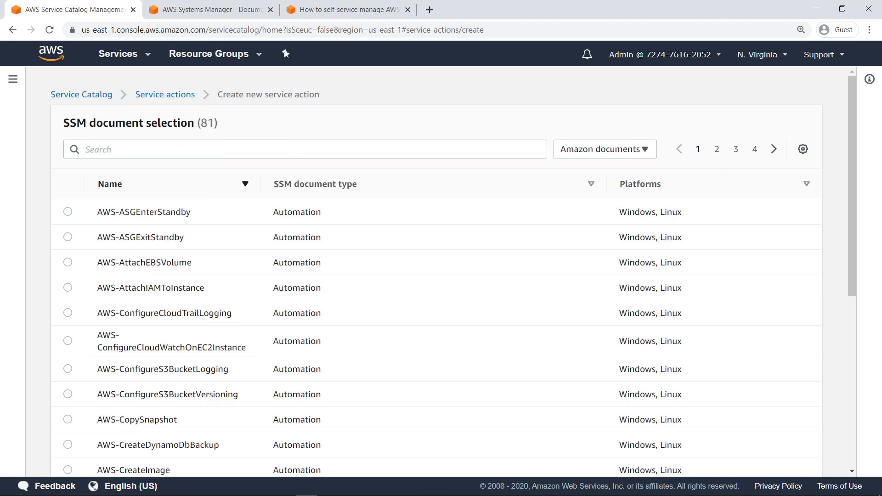
mouse_move(688, 145)
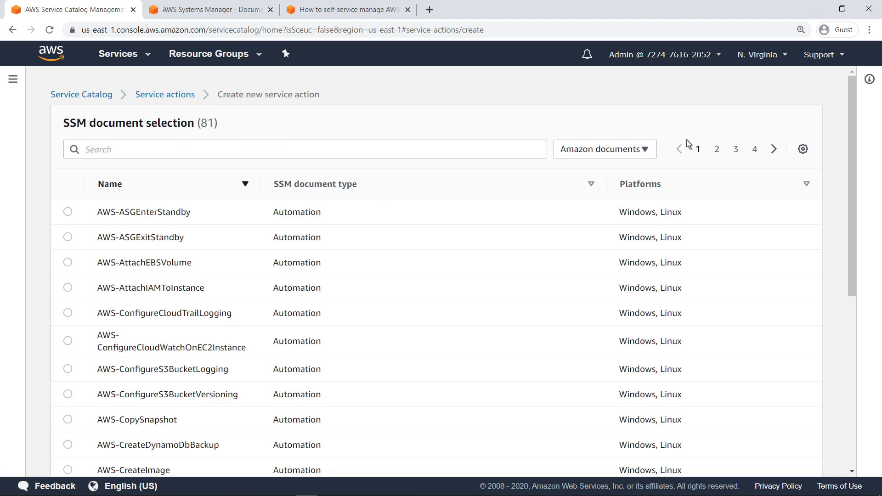
click(605, 149)
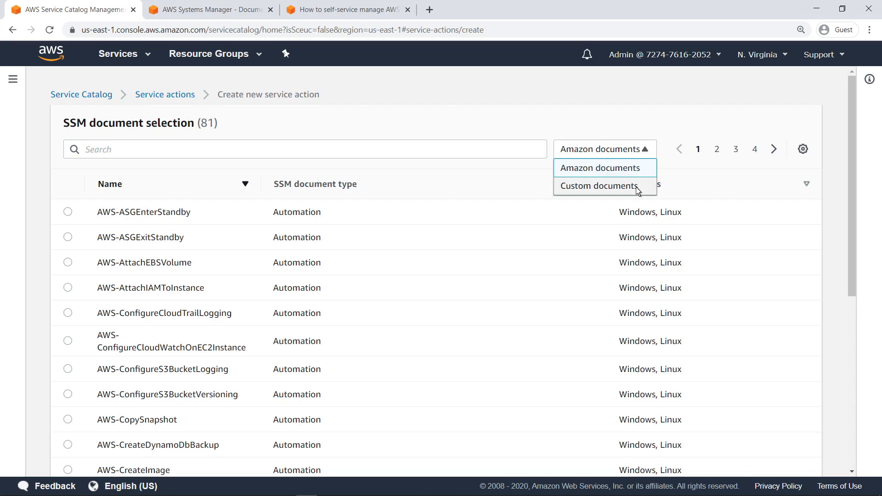
click(599, 186)
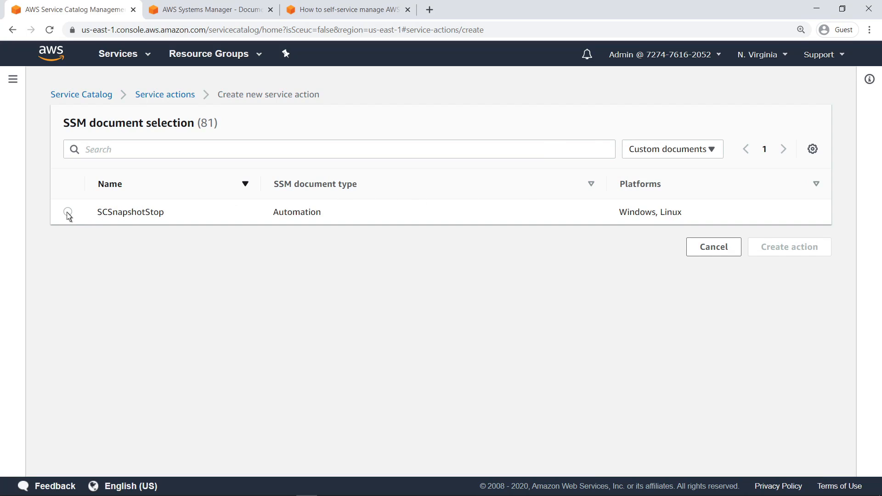
Choose the SCSnapshotStop document, review its details and create the SCSnapshotStop service action
click(67, 213)
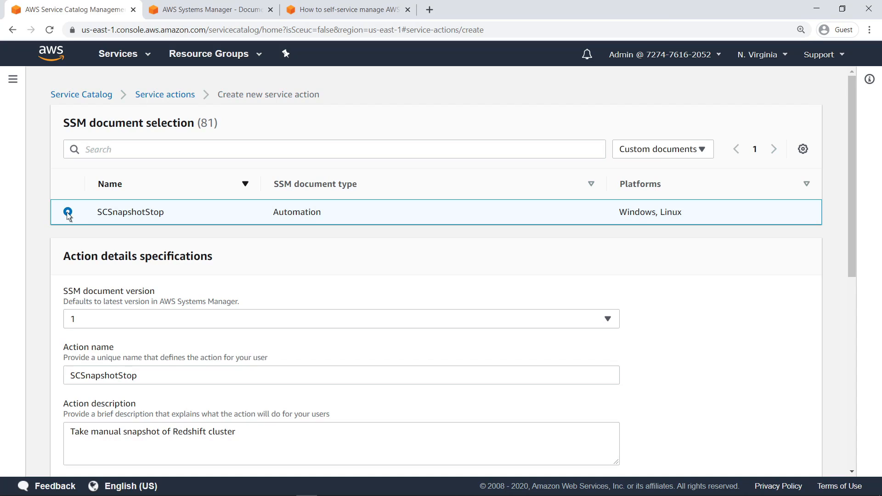
scroll(down, 3)
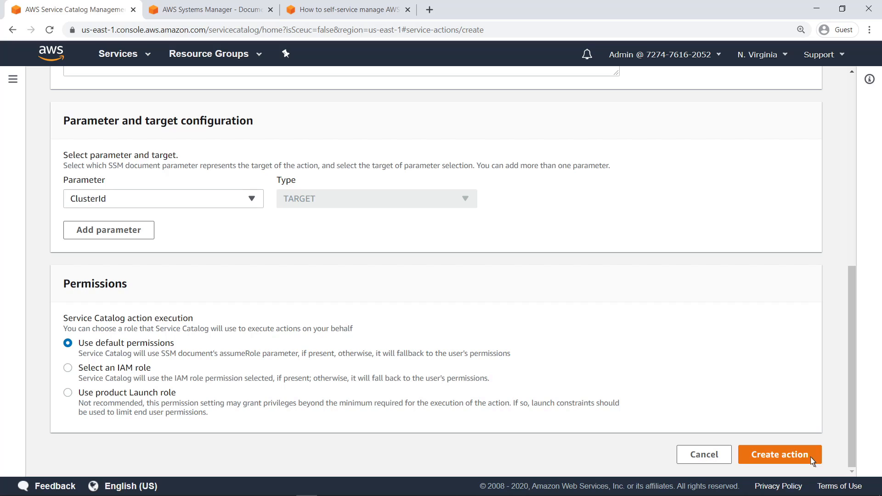
click(779, 455)
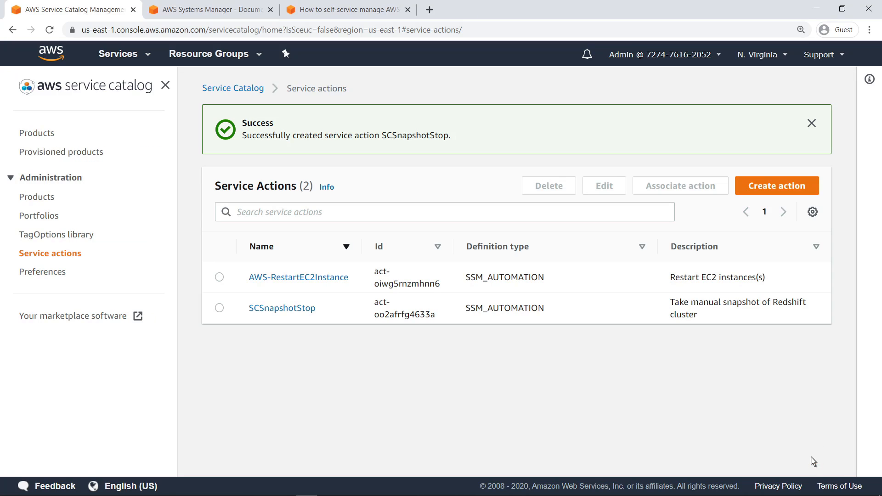
mouse_move(603, 401)
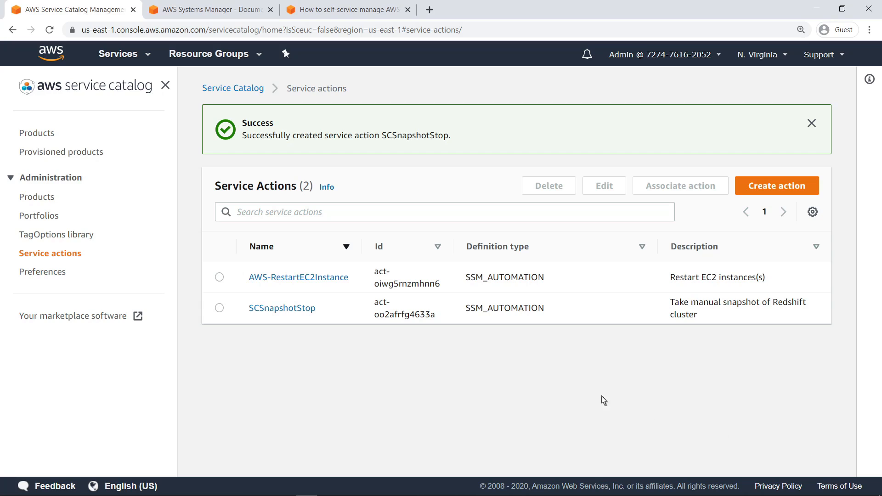
From SCSnapshotStop's details, associate the action with the SC_Redshift product, version V1
click(282, 308)
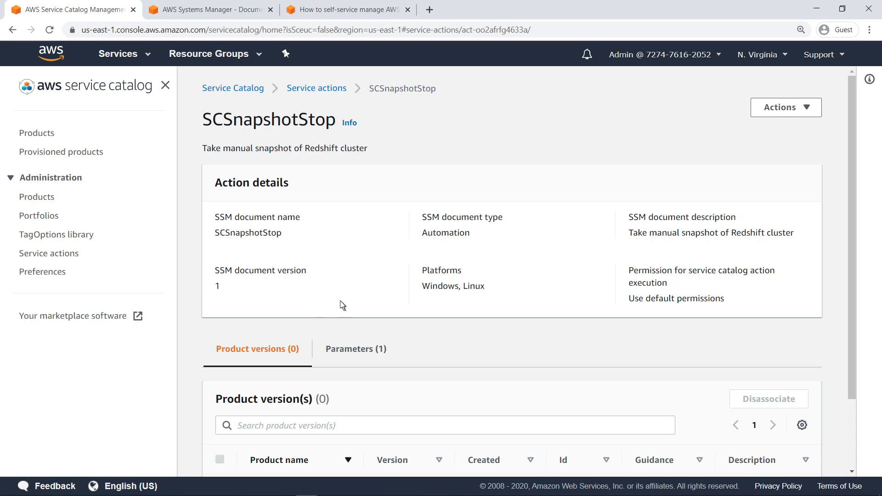
click(786, 107)
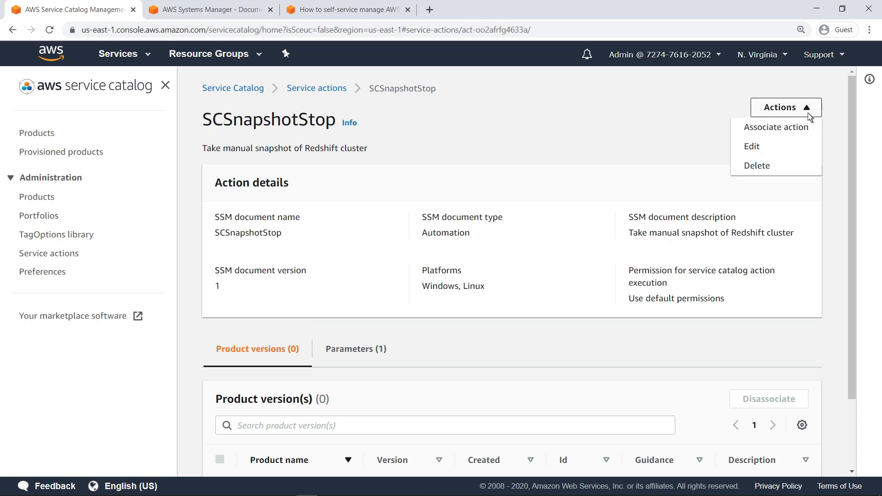
click(776, 127)
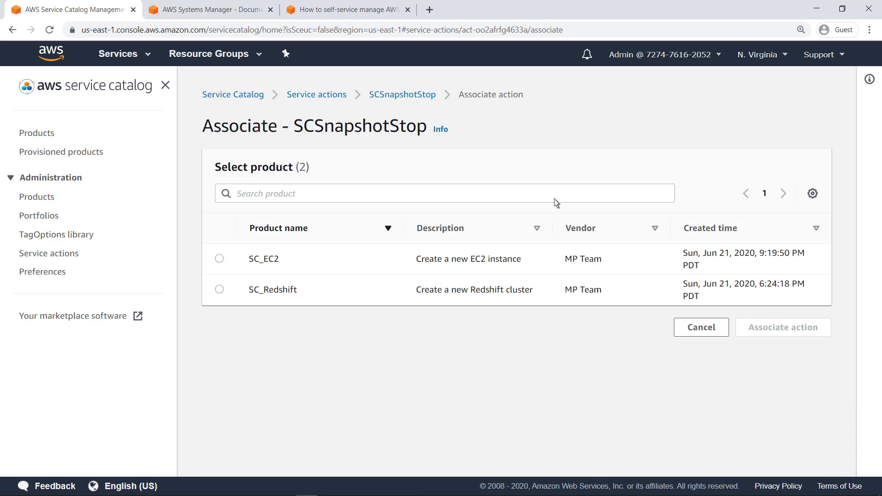
click(219, 289)
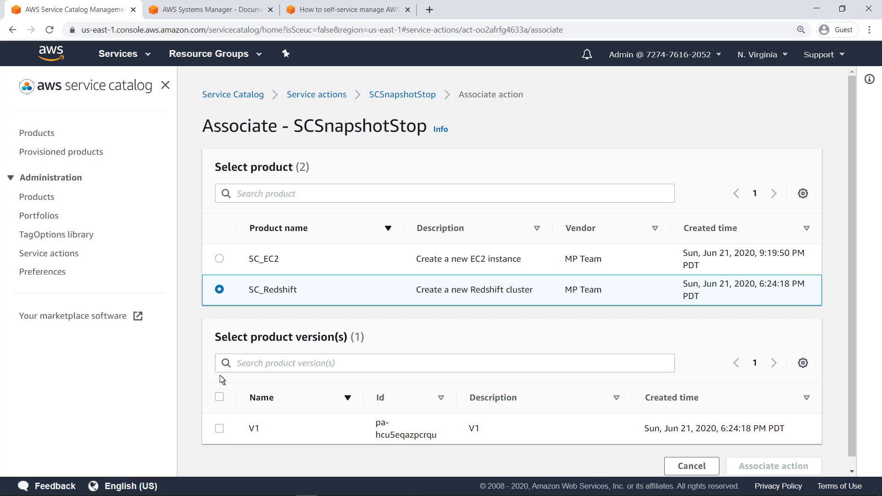
click(219, 428)
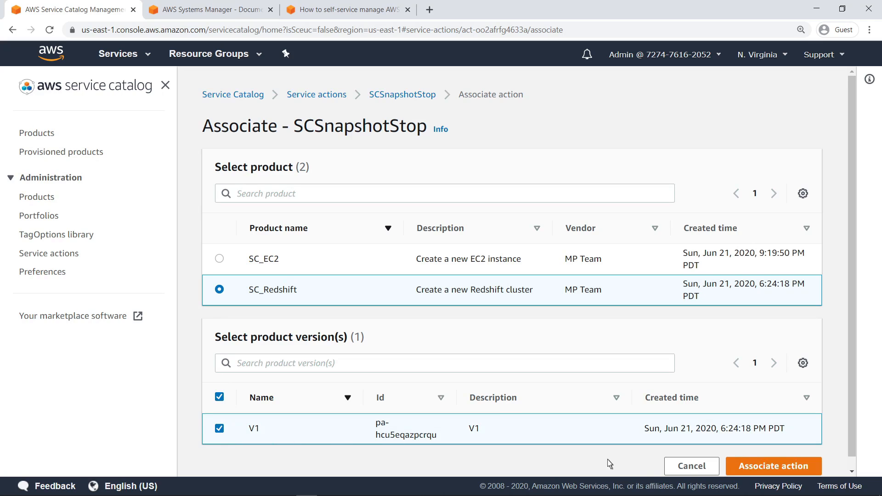
click(773, 466)
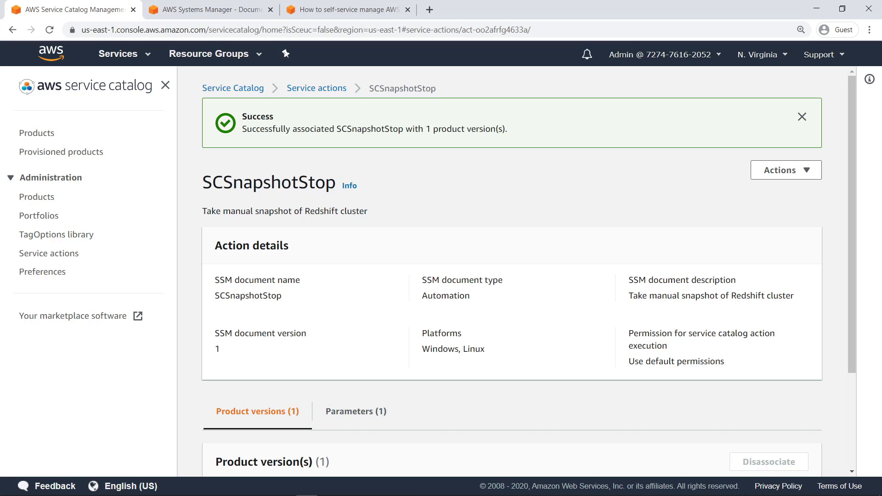
mouse_move(450, 328)
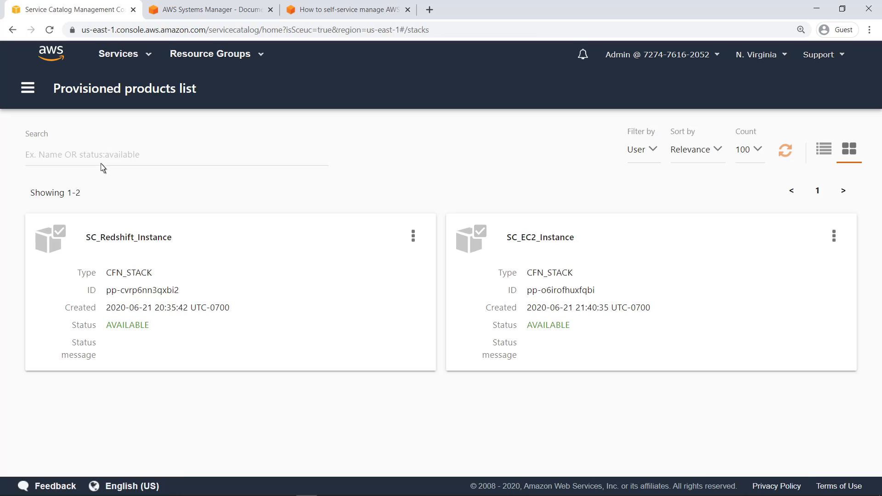
Run the SCSnapshotStop action on SC_Redshift_Instance, then return to the service actions blog post
click(129, 237)
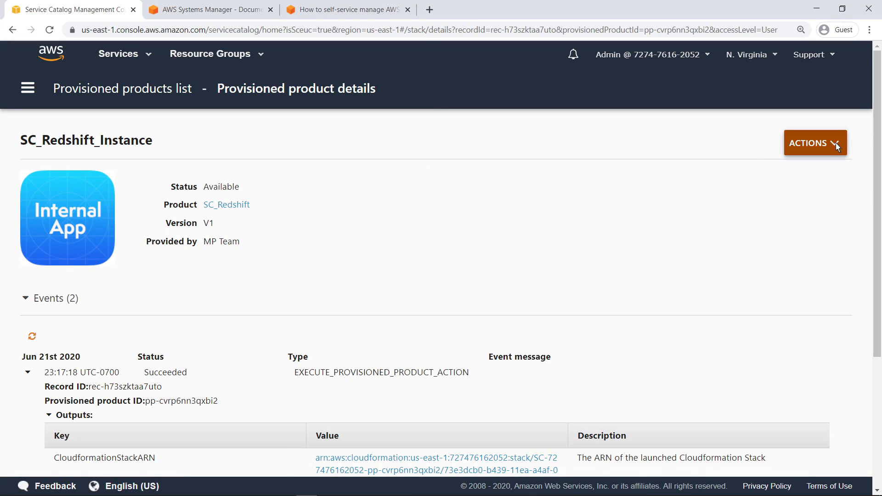
click(815, 142)
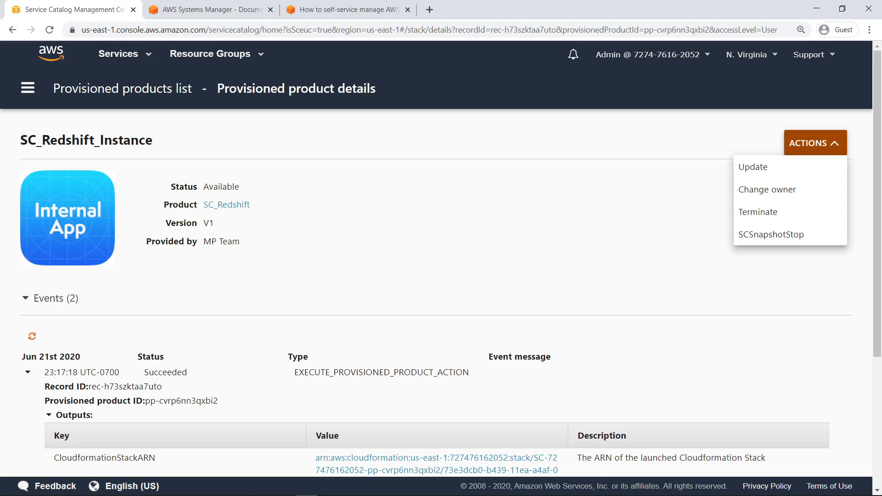
mouse_move(819, 194)
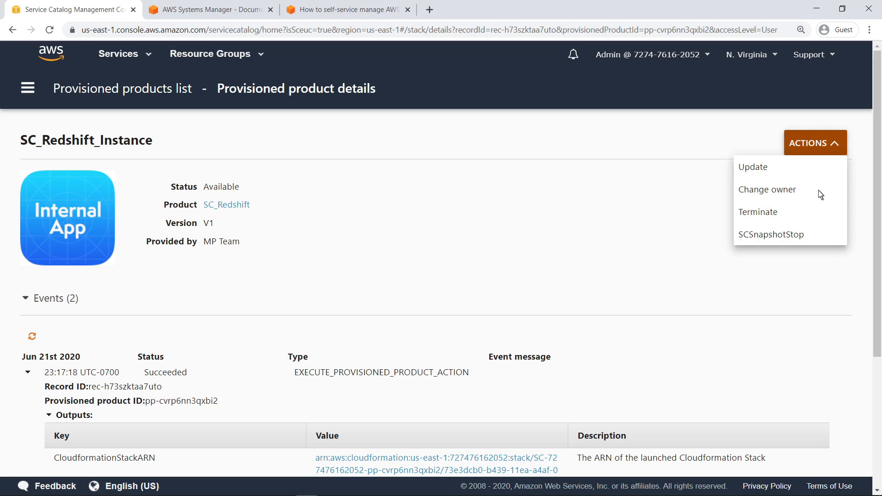
click(771, 234)
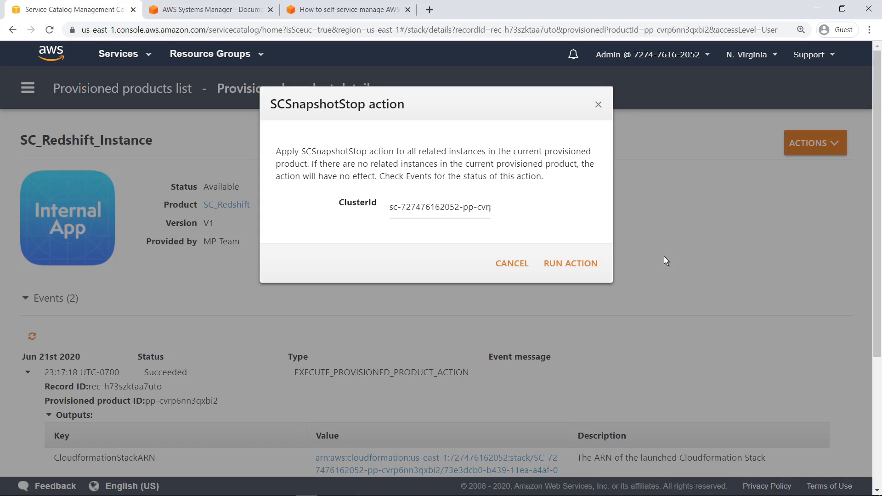
click(570, 264)
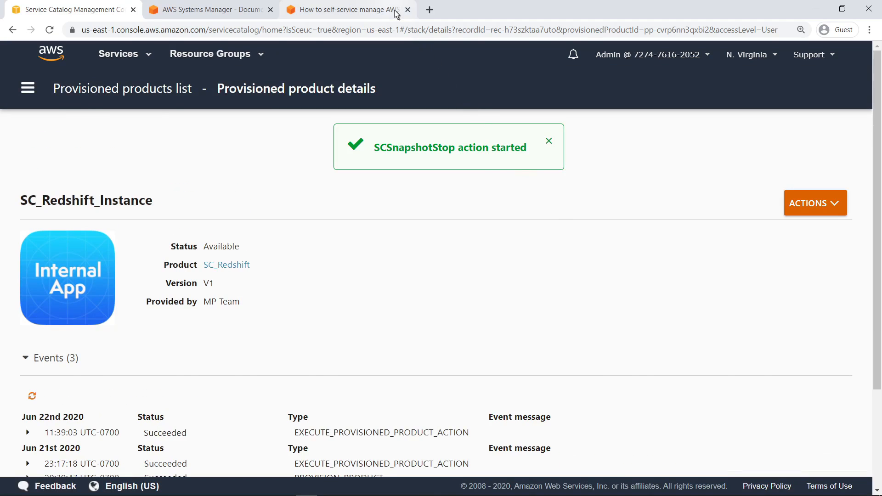
click(343, 9)
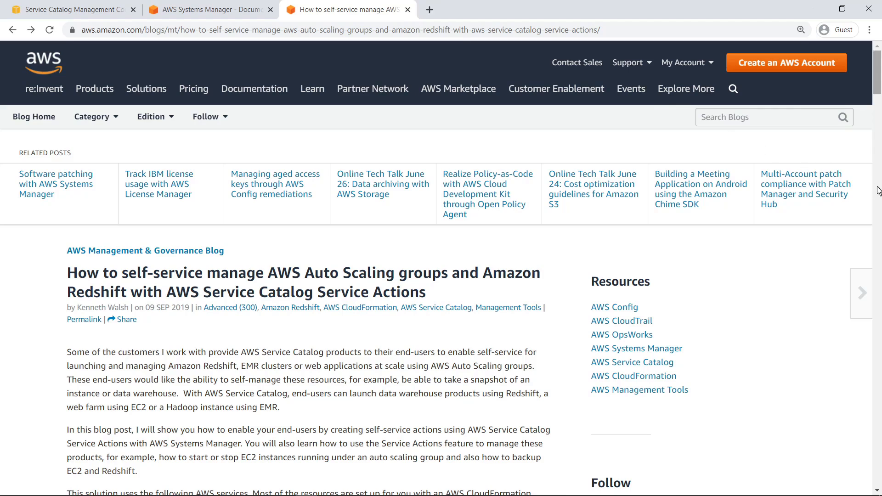
scroll(down, 3)
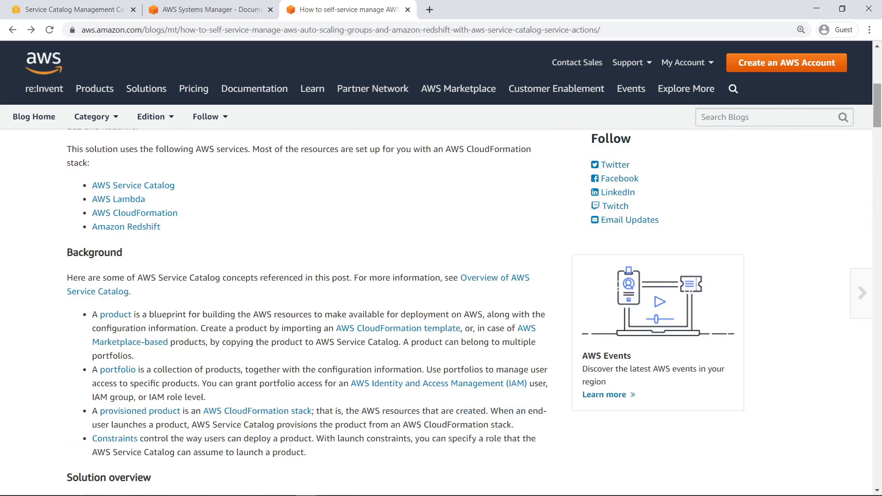
scroll(down, 3)
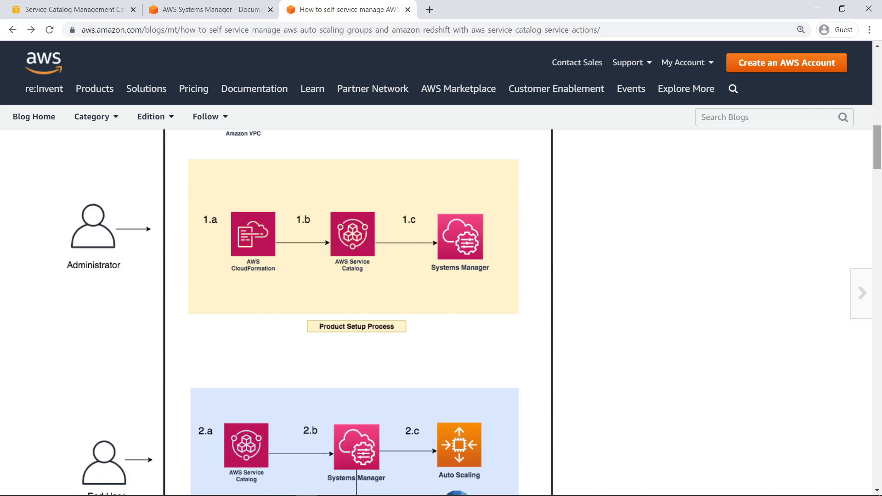
scroll(down, 3)
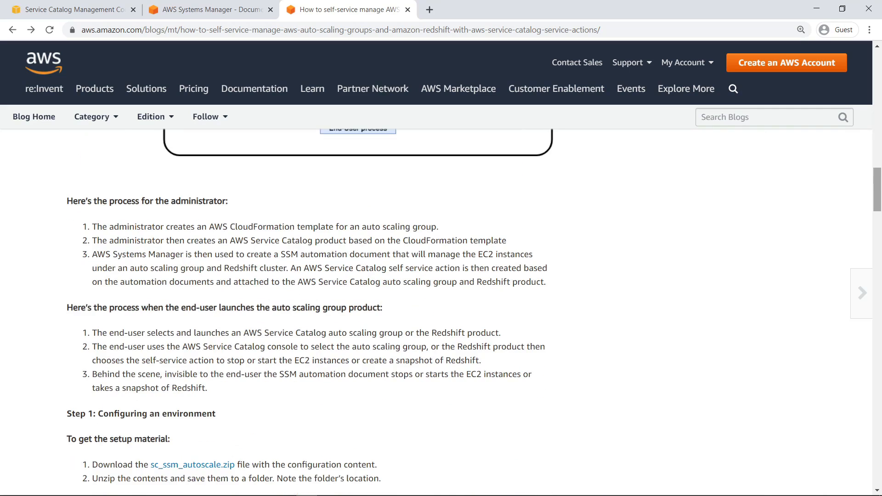